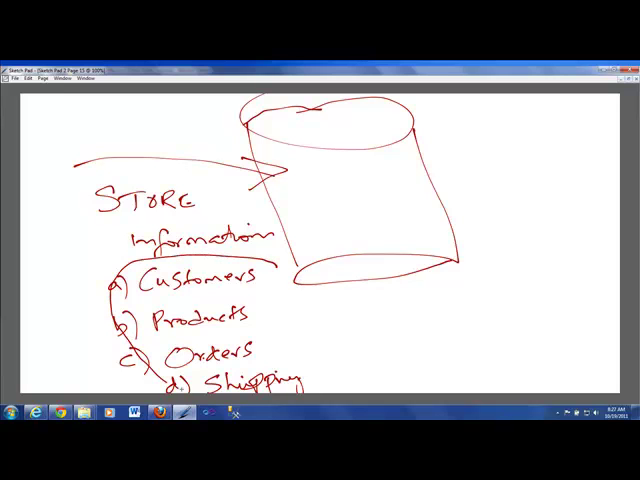
# Draw boxes labelled Web and Win at left with arrows feeding into the database cylinder
pyautogui.moveTo(264, 264); pyautogui.dragTo(204, 400)
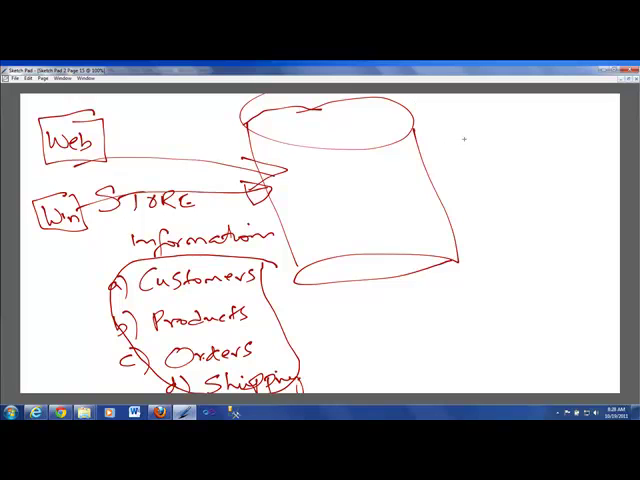
# Handwrite .Net and ADO.NET beside the database with Library and Collection notes
pyautogui.moveTo(470, 148); pyautogui.dragTo(484, 140)
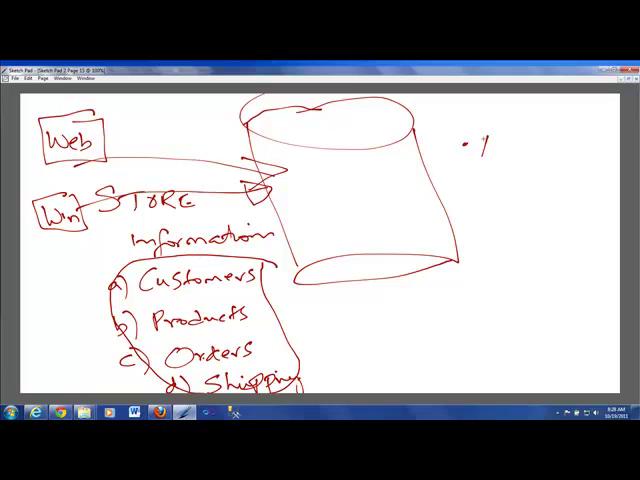
pyautogui.write('Net')
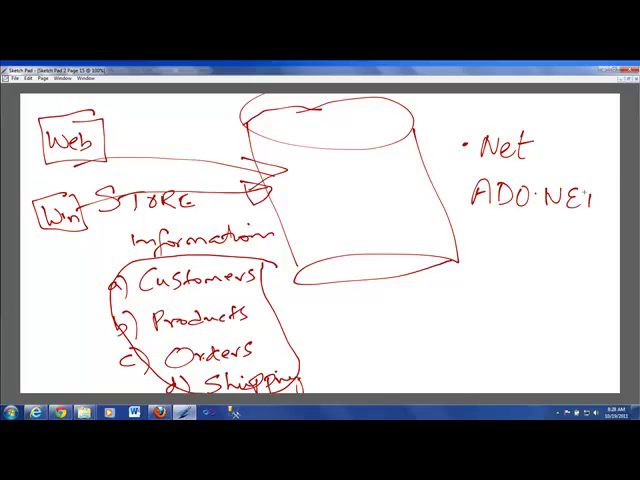
pyautogui.moveTo(468, 212); pyautogui.dragTo(608, 210)
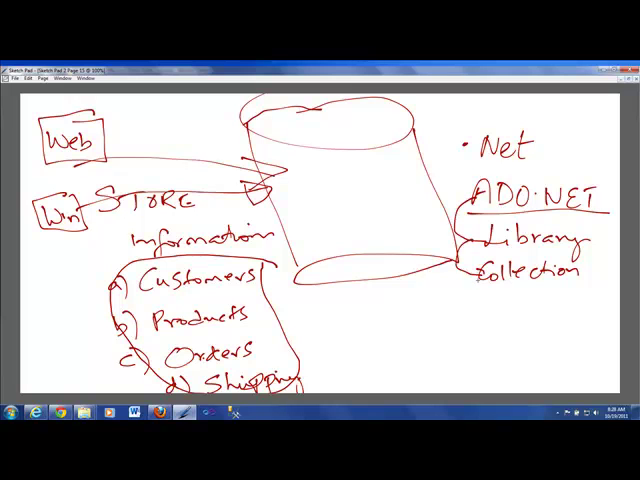
# Add Classes with a bracketed list of Connection, Command, DataSet and arrows to the database
pyautogui.moveTo(470, 280); pyautogui.dragTo(504, 304)
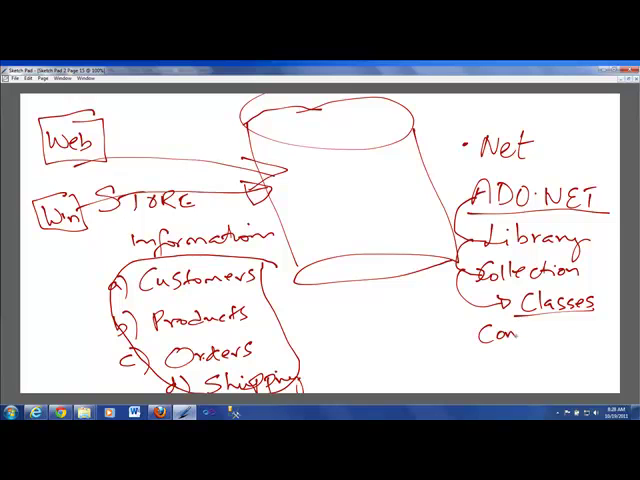
pyautogui.write('nection')
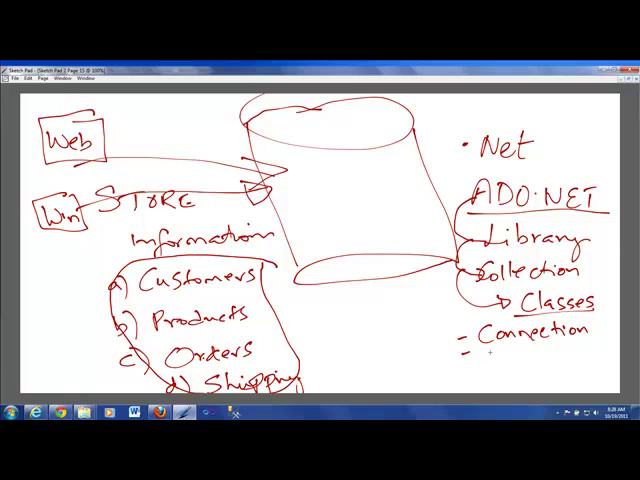
pyautogui.write('Command')
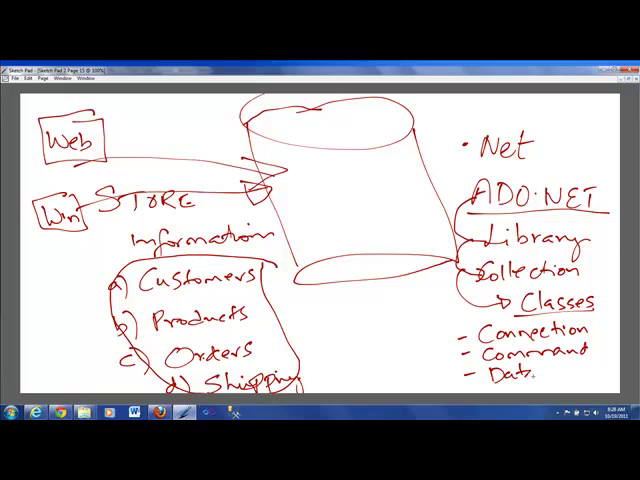
pyautogui.write('Set')
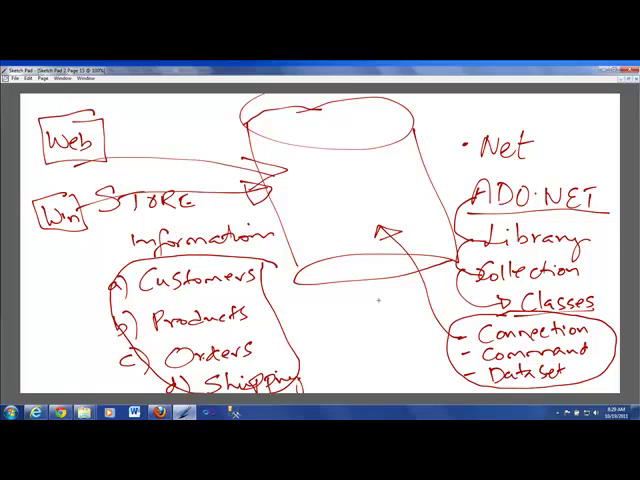
pyautogui.moveTo(348, 300)
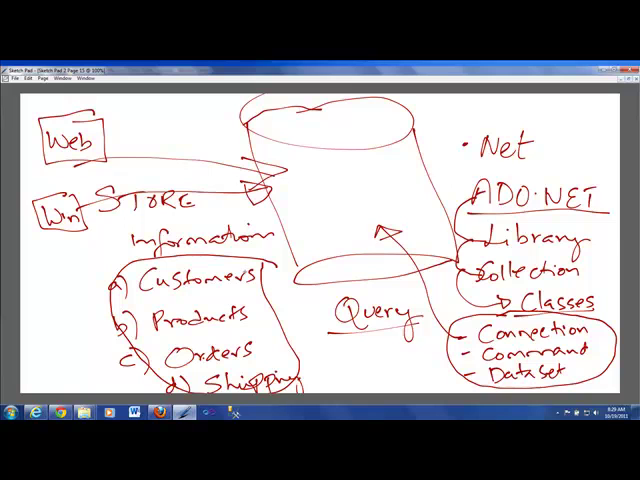
pyautogui.moveTo(256, 270)
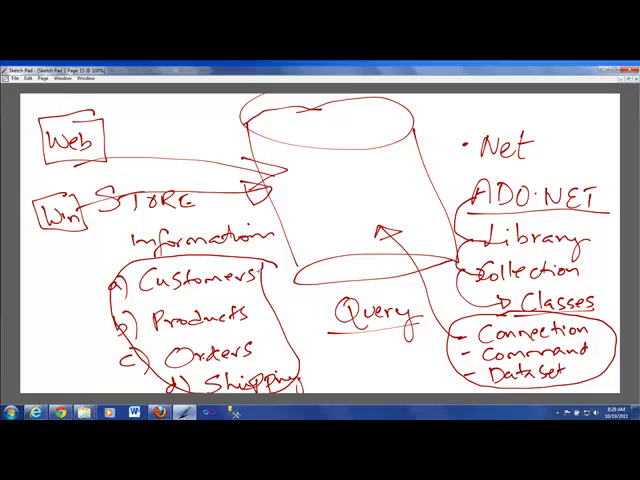
# Tick Customers, Products and Orders, draw table shapes labelled Tables in the cylinder, and a Query box labelled SQL
pyautogui.moveTo(260, 270); pyautogui.dragTo(284, 316)
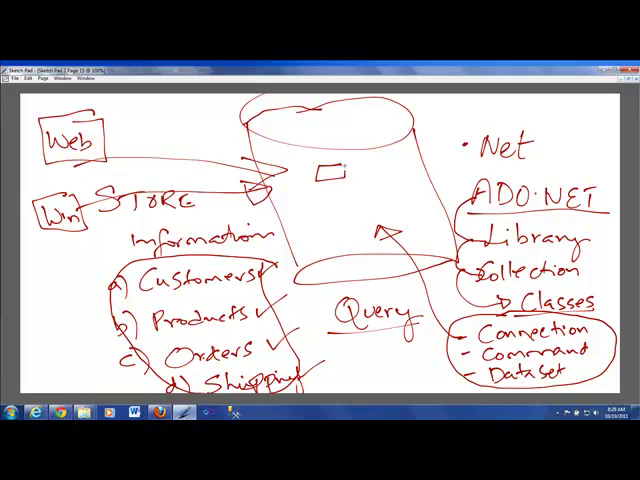
pyautogui.moveTo(320, 176); pyautogui.dragTo(344, 196)
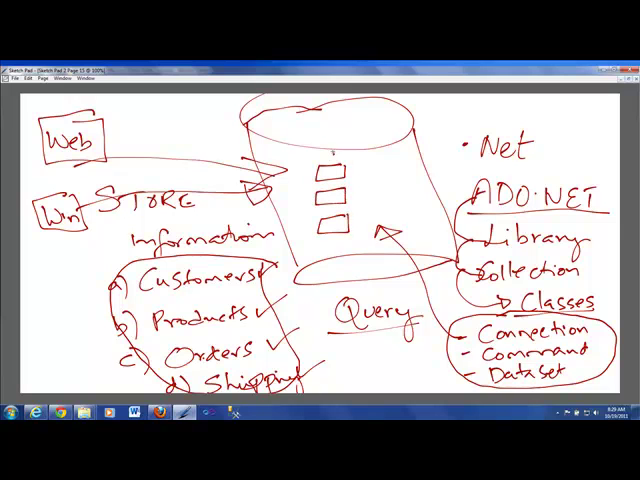
pyautogui.write('Table')
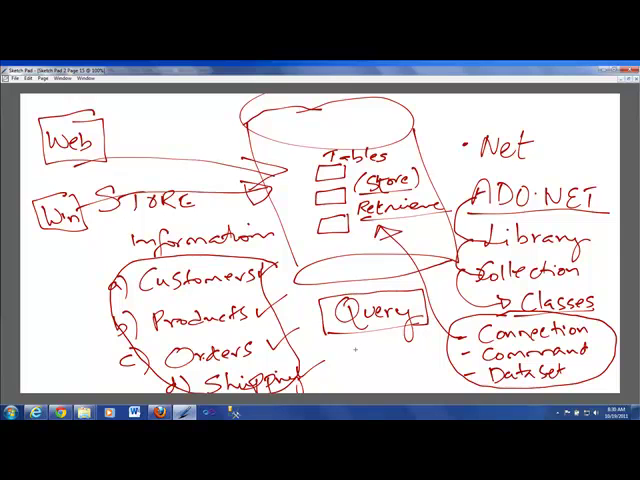
pyautogui.write('SQL')
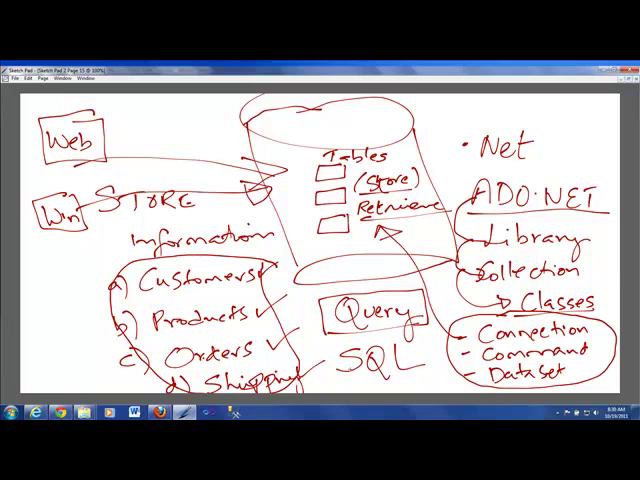
pyautogui.moveTo(344, 332)
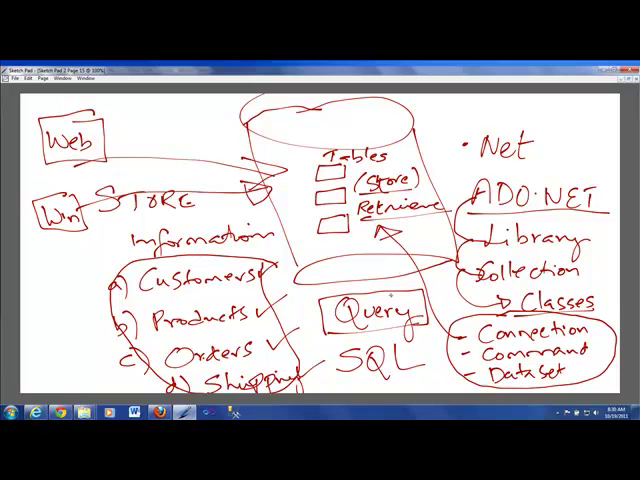
# Handwrite Select, Insert, Update and Delete at the top right of the sketch
pyautogui.moveTo(388, 298); pyautogui.dragTo(480, 110)
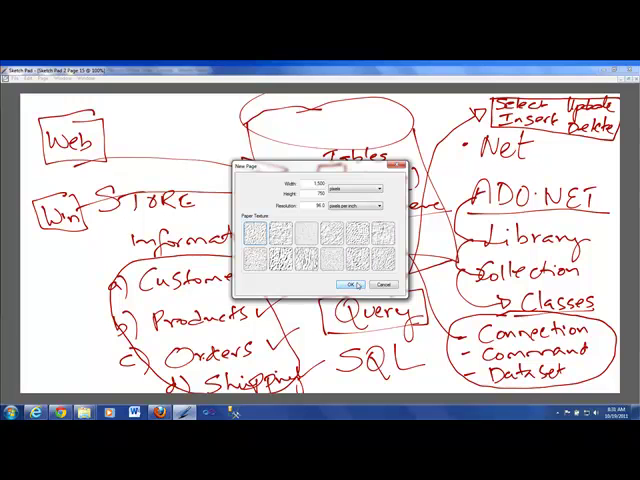
# On a new page, list database products and write a boxed RDBMS with what it stands for
pyautogui.click(348, 284)
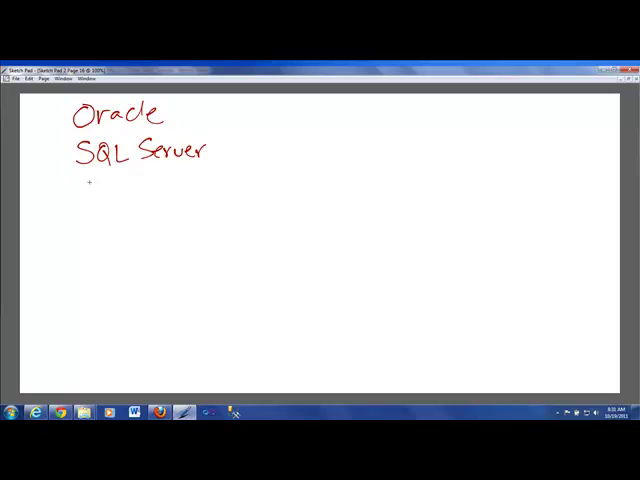
pyautogui.moveTo(78, 190); pyautogui.dragTo(160, 190)
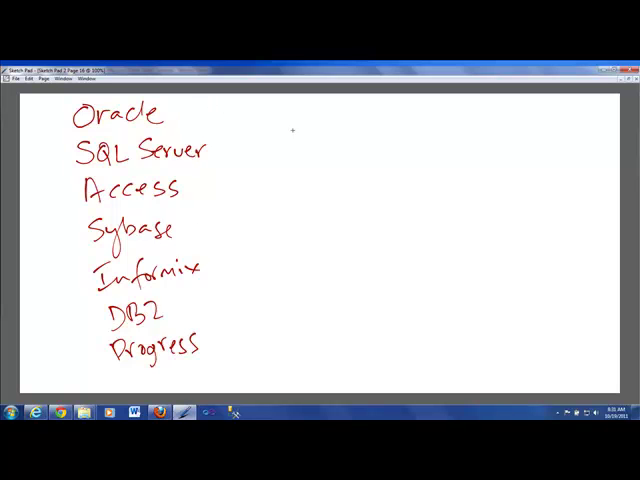
pyautogui.write('RDBMS')
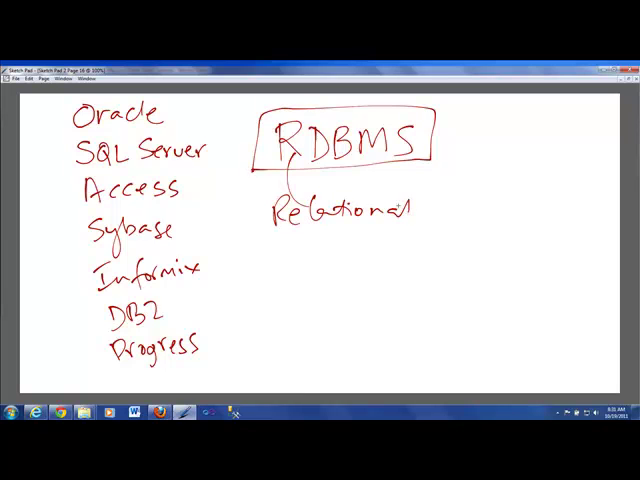
pyautogui.moveTo(404, 210); pyautogui.dragTo(460, 210)
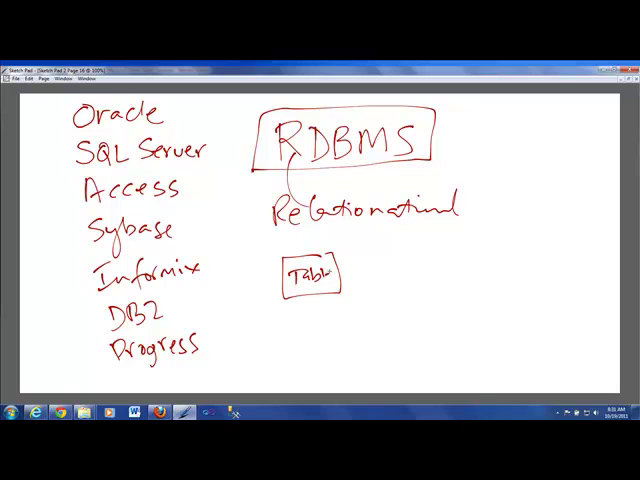
# Draw linked Customers, Products and Order Table boxes with arrows and start writing Queries
pyautogui.moveTo(404, 250); pyautogui.dragTo(460, 290)
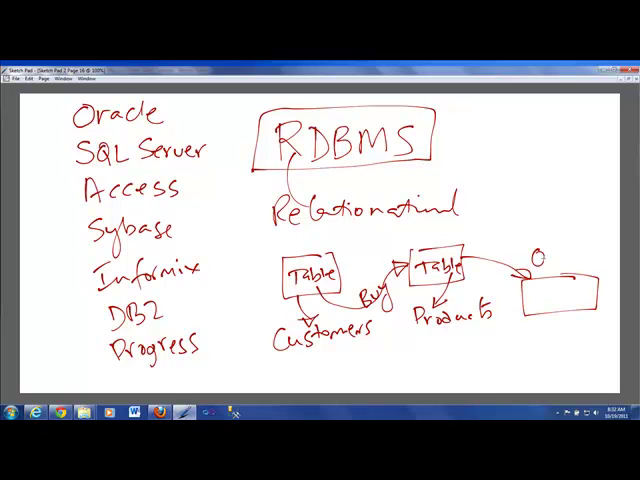
pyautogui.write('Order Table')
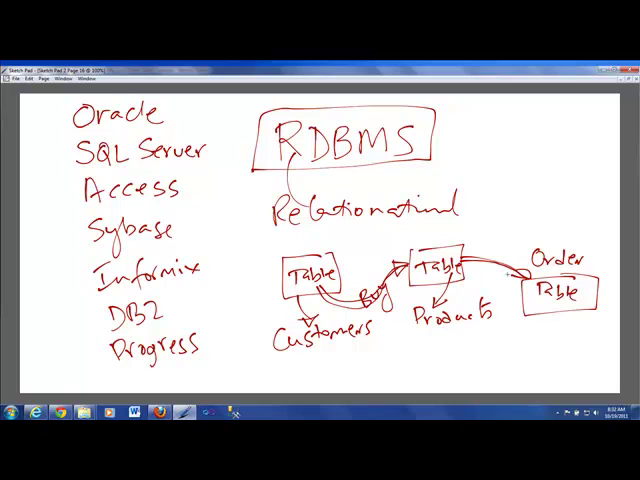
pyautogui.write('Que')
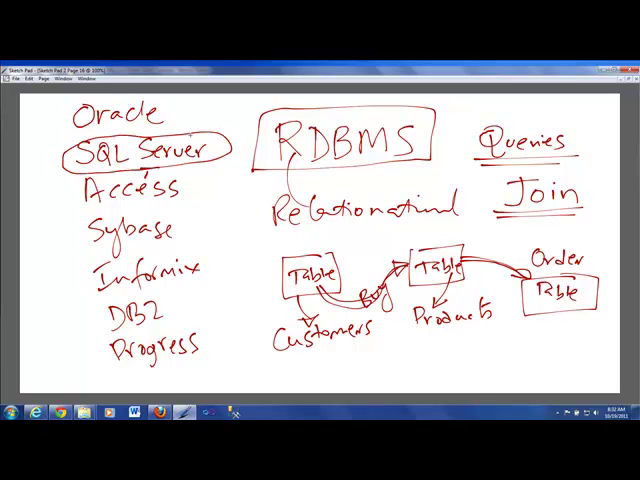
# Circle SQL Server in the list and note 'Download / install / play with it' beside it
pyautogui.moveTo(184, 130); pyautogui.dragTo(216, 110)
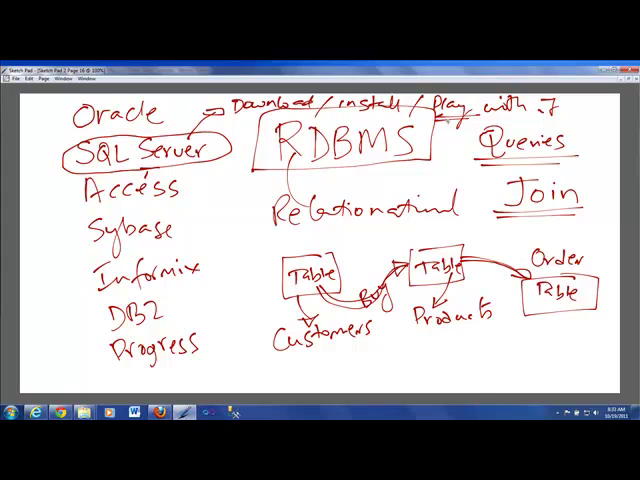
pyautogui.moveTo(444, 126); pyautogui.dragTo(350, 256)
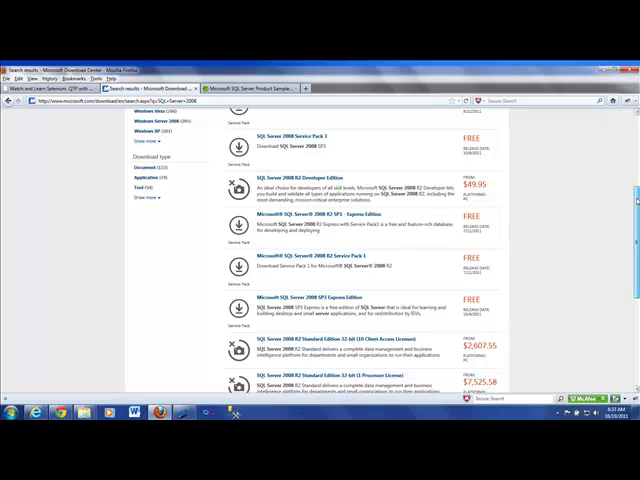
# Scroll through the Download Center results listing SQL Server 2008 downloads and editions
pyautogui.scroll(3)
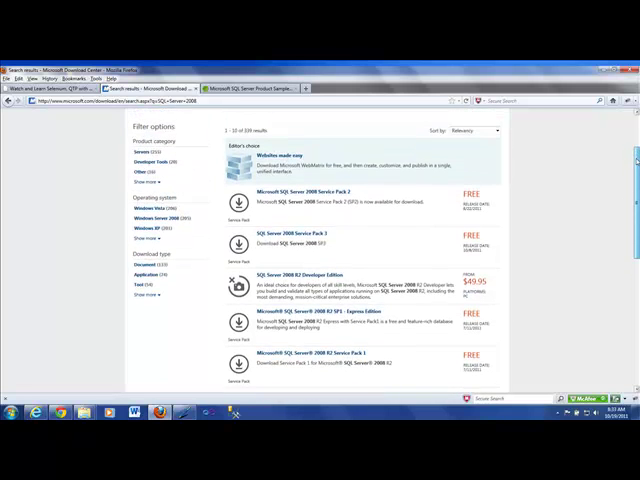
pyautogui.scroll(-3)
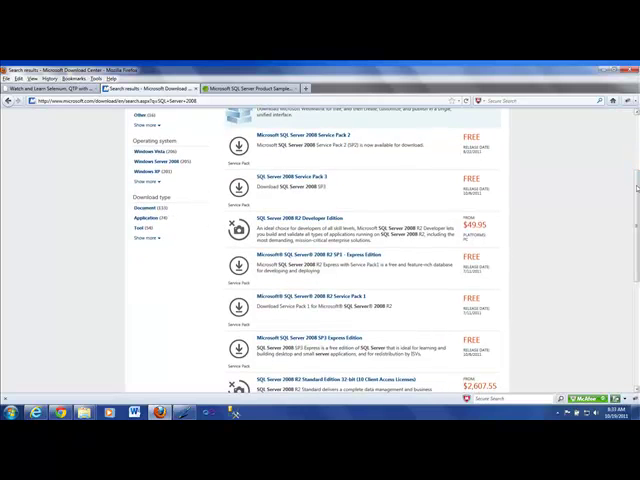
pyautogui.scroll(-3)
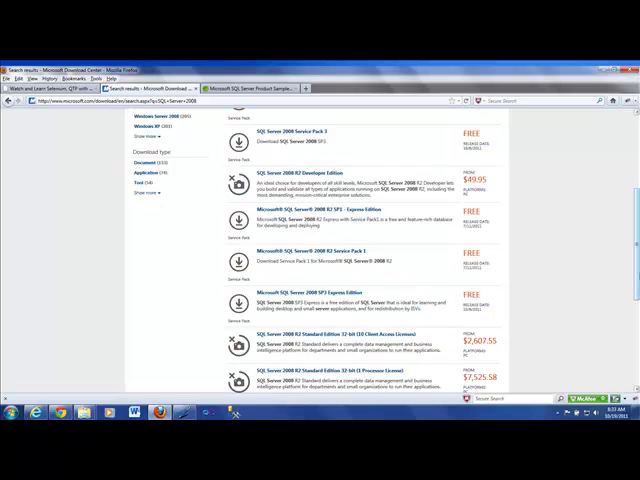
pyautogui.scroll(-3)
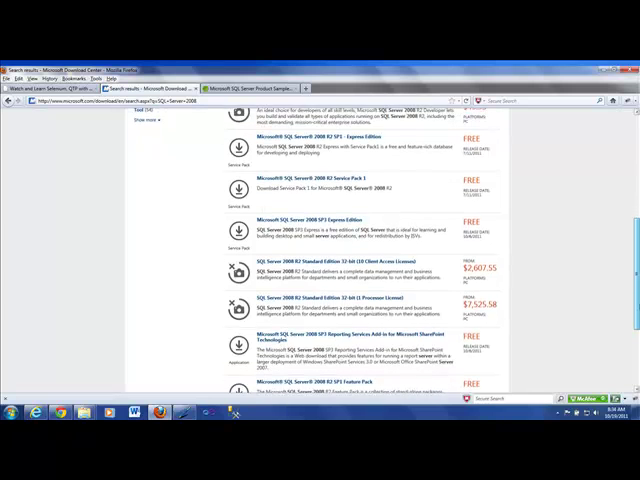
pyautogui.scroll(-3)
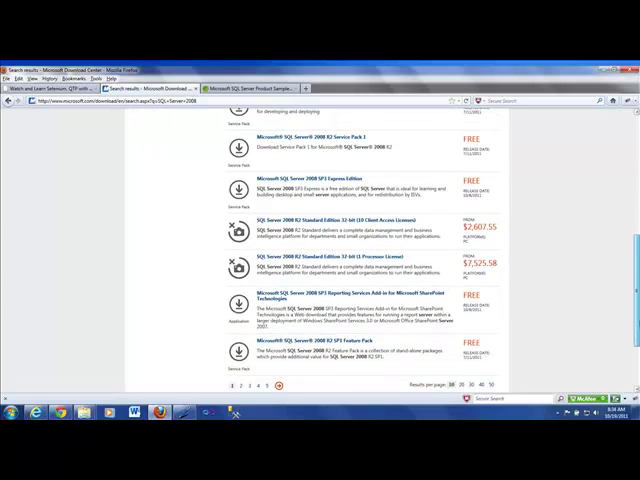
pyautogui.scroll(3)
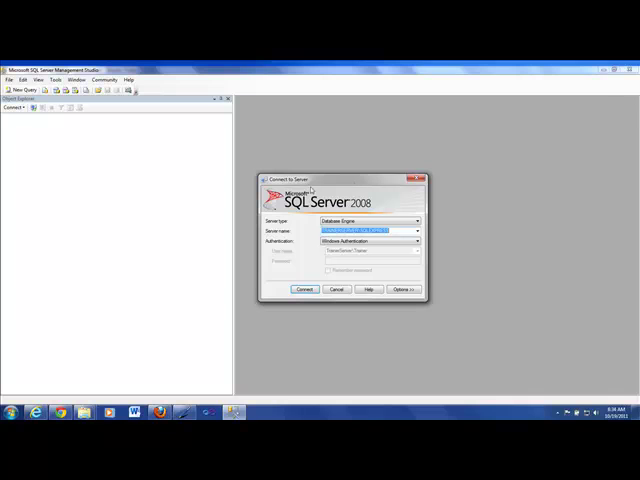
pyautogui.moveTo(448, 184)
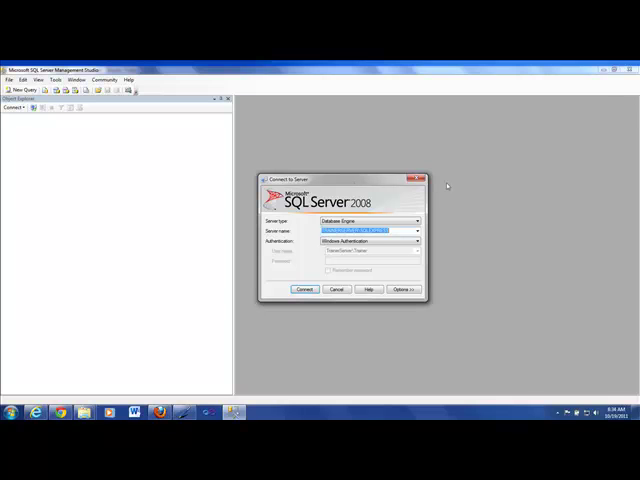
pyautogui.moveTo(304, 272)
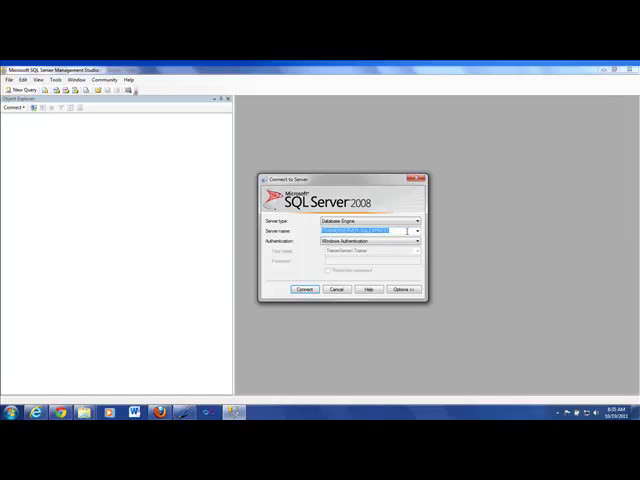
# Choose the local server name and Windows Authentication in the Connect to Server dialog
pyautogui.click(416, 232)
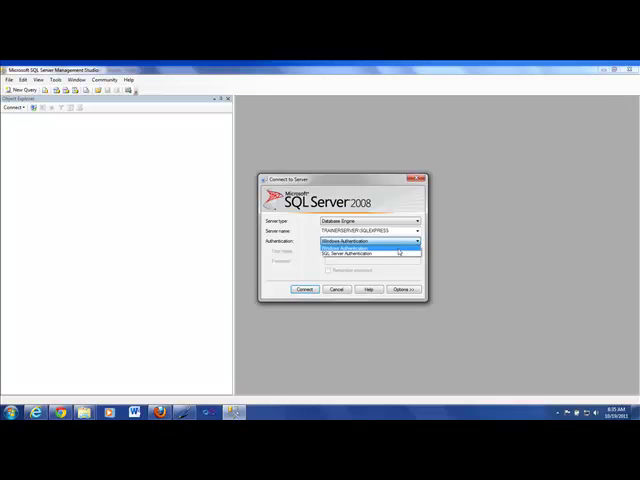
pyautogui.click(364, 240)
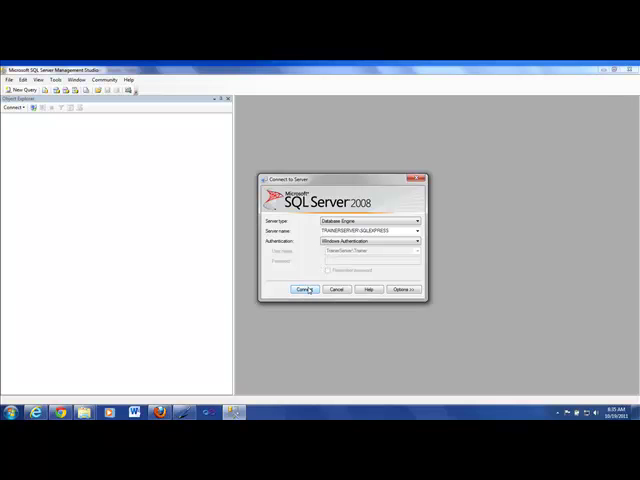
# Connect to the chosen server and expand it in Object Explorer to show its folders
pyautogui.click(304, 288)
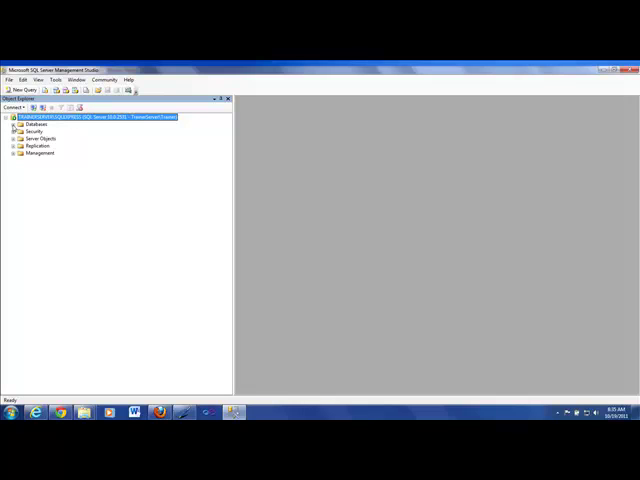
pyautogui.click(18, 124)
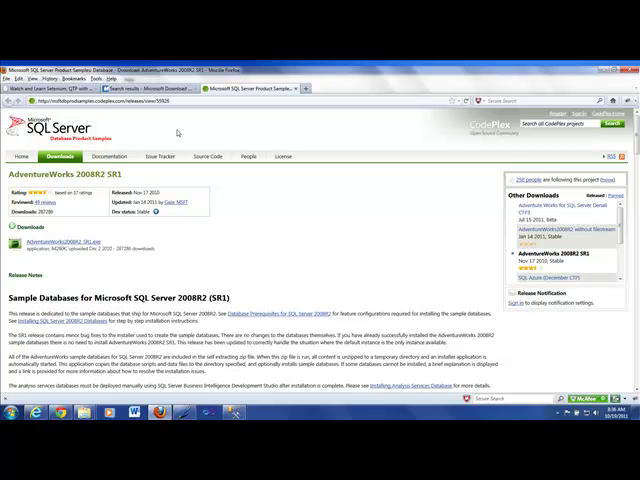
pyautogui.moveTo(178, 132)
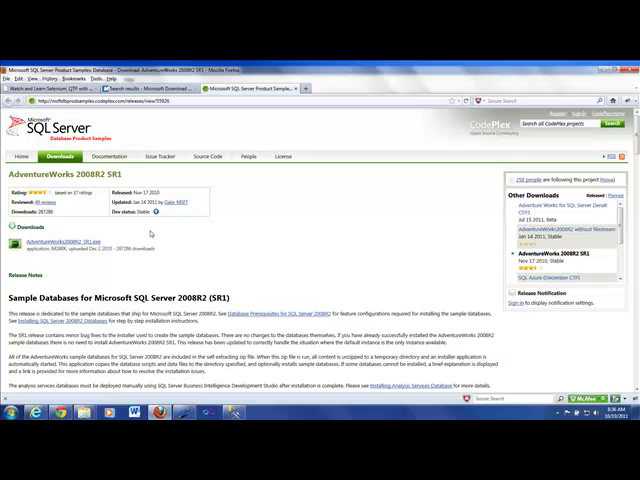
pyautogui.moveTo(150, 234)
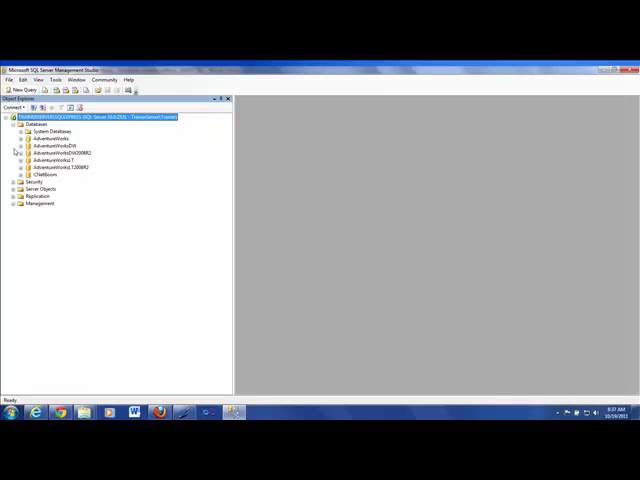
# Expand Databases > AdventureWorks > Tables to list tables like HumanResources.Employee and Production.Product
pyautogui.click(18, 138)
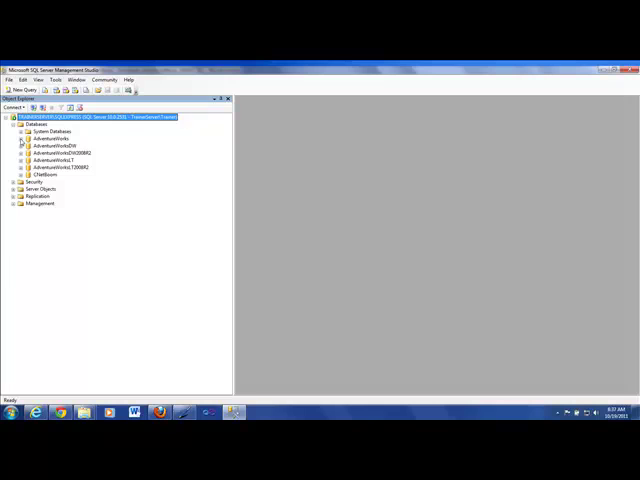
pyautogui.click(20, 138)
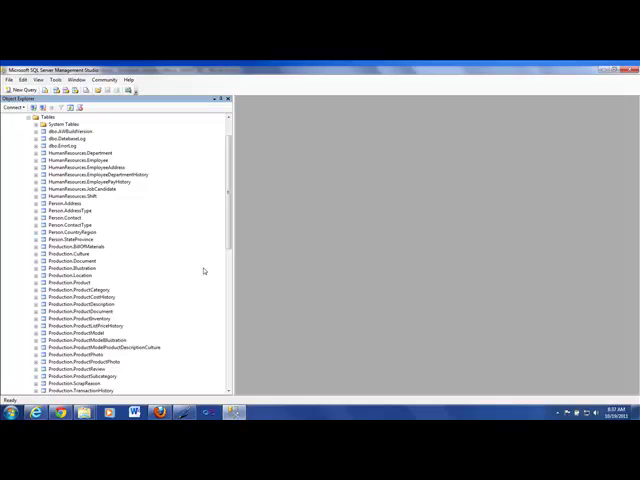
pyautogui.moveTo(202, 272)
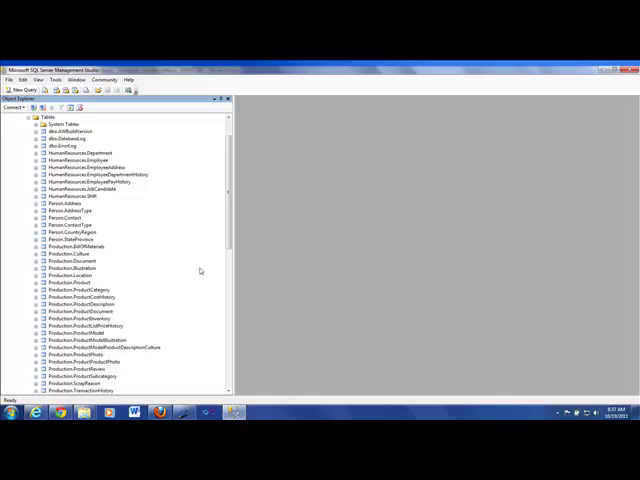
pyautogui.moveTo(104, 224)
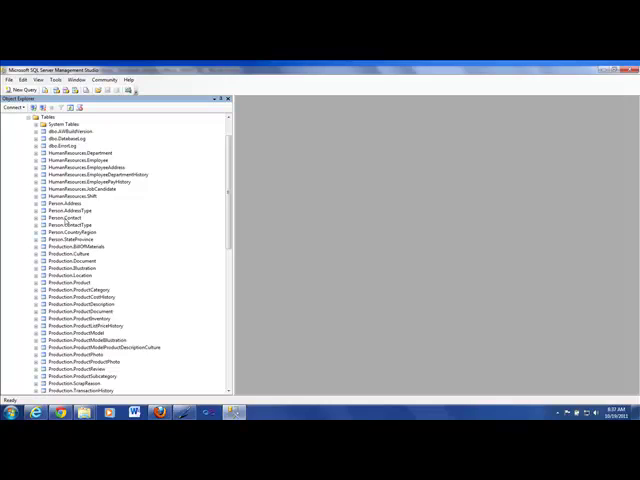
# Show the context menu of actions for the Person.Contact table
pyautogui.click(68, 216)
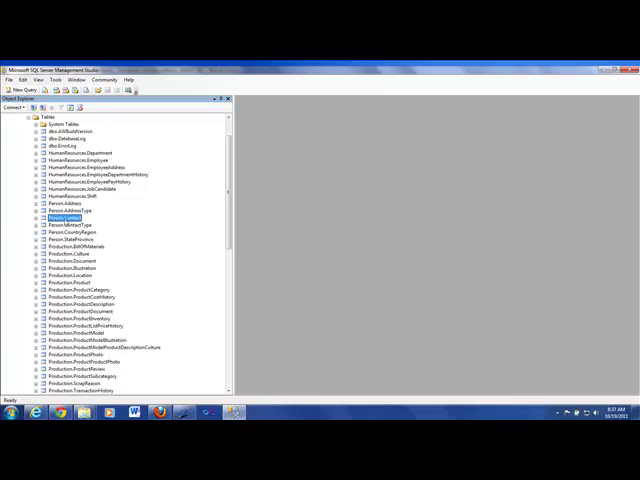
pyautogui.rightClick(66, 218)
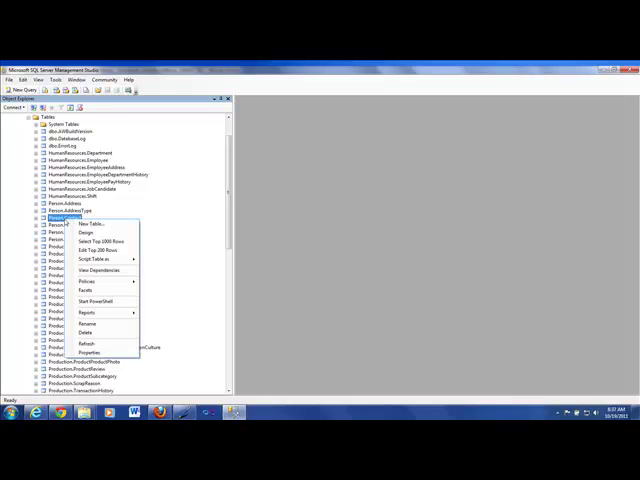
pyautogui.moveTo(100, 242)
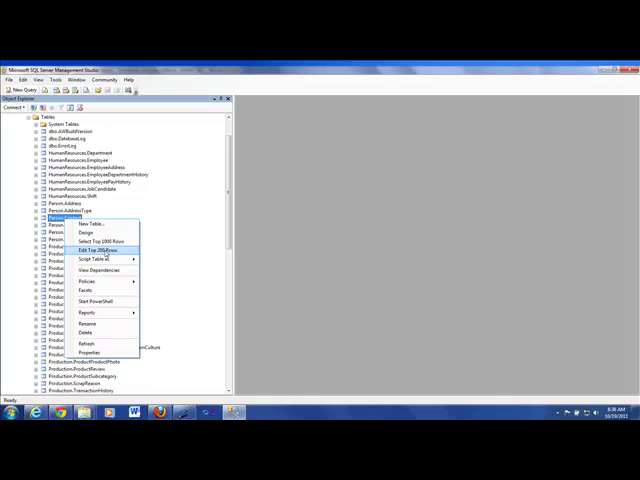
pyautogui.moveTo(100, 242)
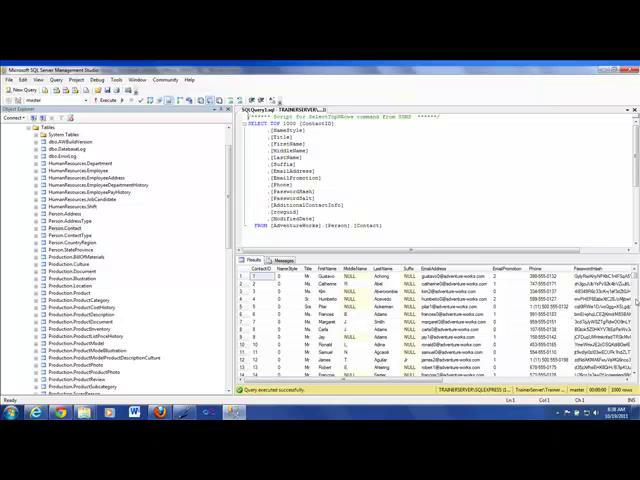
# Run Select Top 1000 Rows on Person.Contact and scroll through the returned contact rows
pyautogui.scroll(-3)
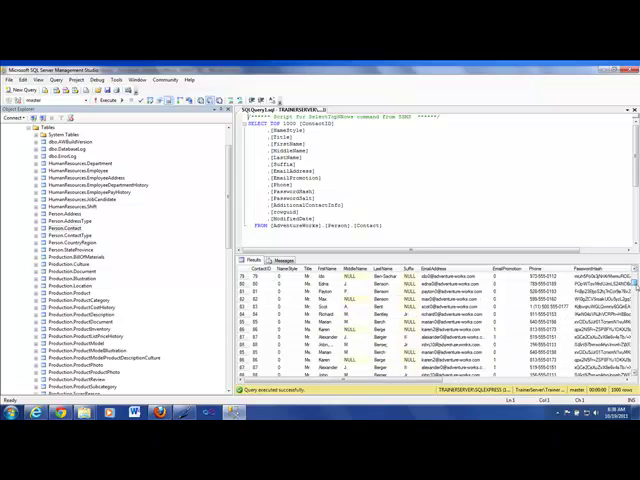
pyautogui.scroll(-3)
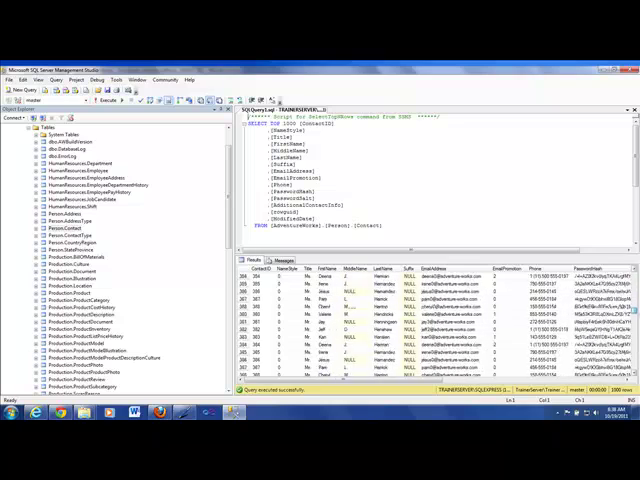
pyautogui.scroll(-3)
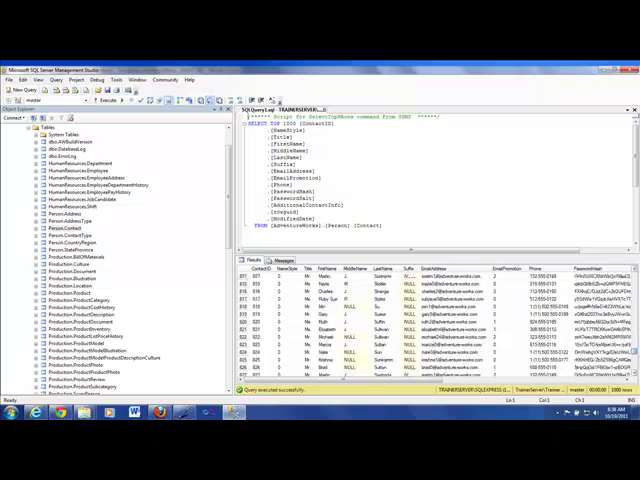
pyautogui.scroll(-3)
pyautogui.write('SELECT *')
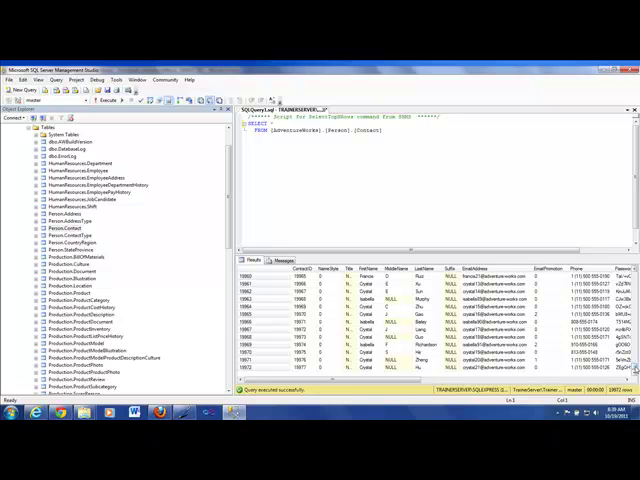
# Execute SELECT * FROM Person.Contact and look down the results grid
pyautogui.scroll(-3)
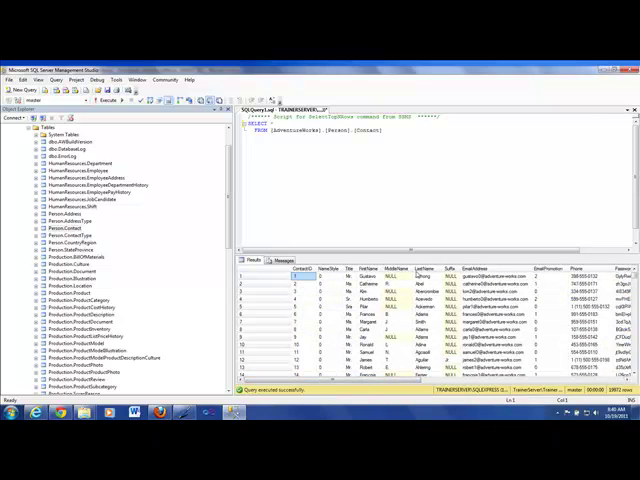
pyautogui.moveTo(436, 268)
pyautogui.write('FirstName, LastName, E')
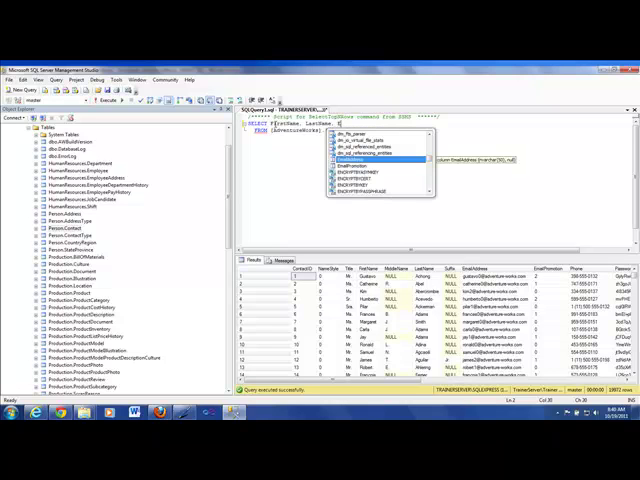
# Accept an IntelliSense column-name suggestion into the SELECT list for the Contact query
pyautogui.press('Tab')
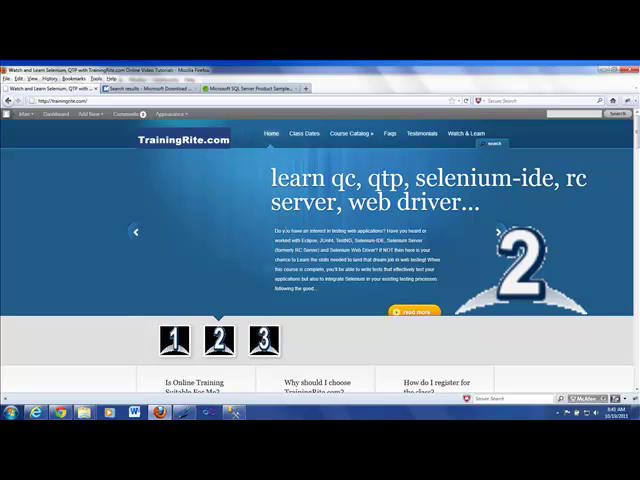
# Go to the Course Catalog page on trainingrite.com from the Course Catalog menu
pyautogui.click(352, 132)
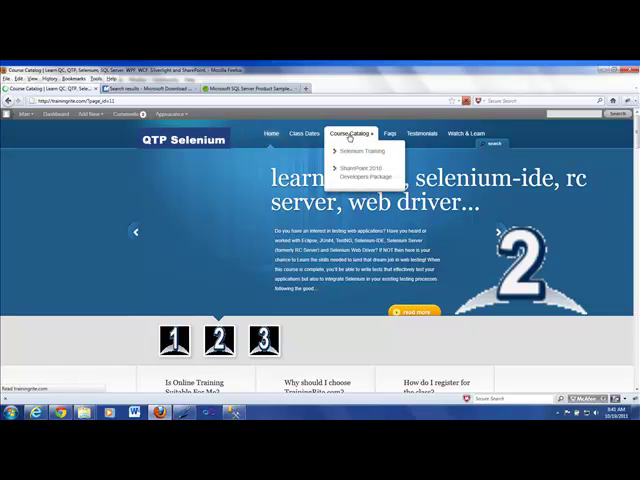
pyautogui.click(372, 132)
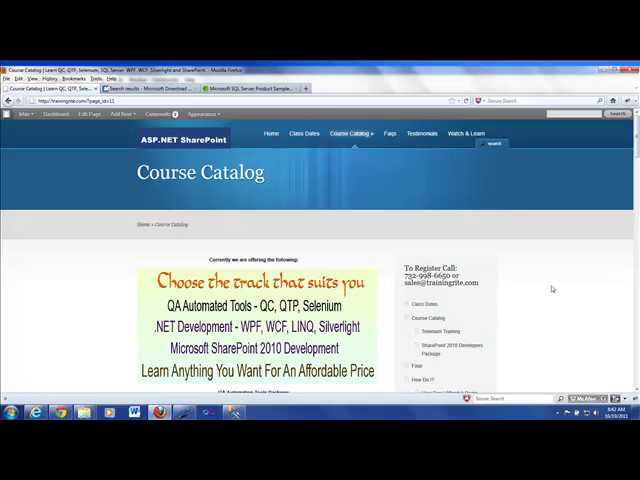
pyautogui.moveTo(604, 212)
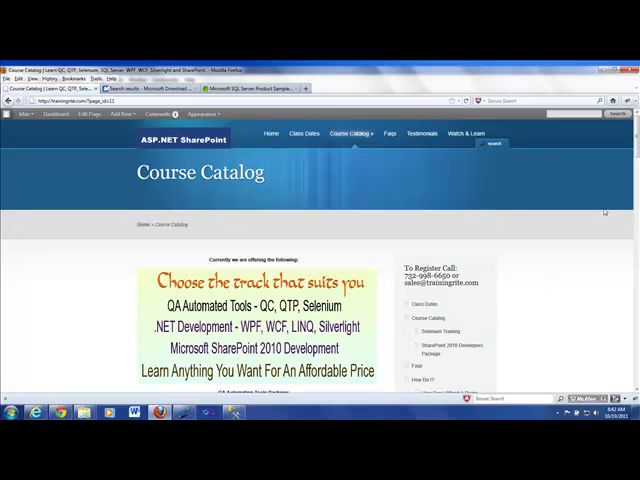
pyautogui.moveTo(580, 238)
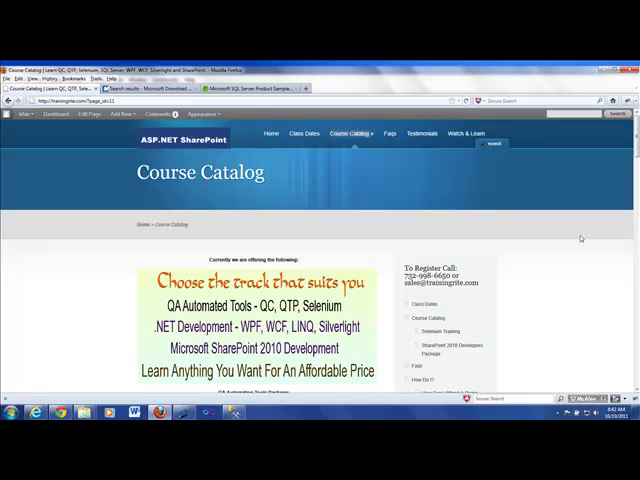